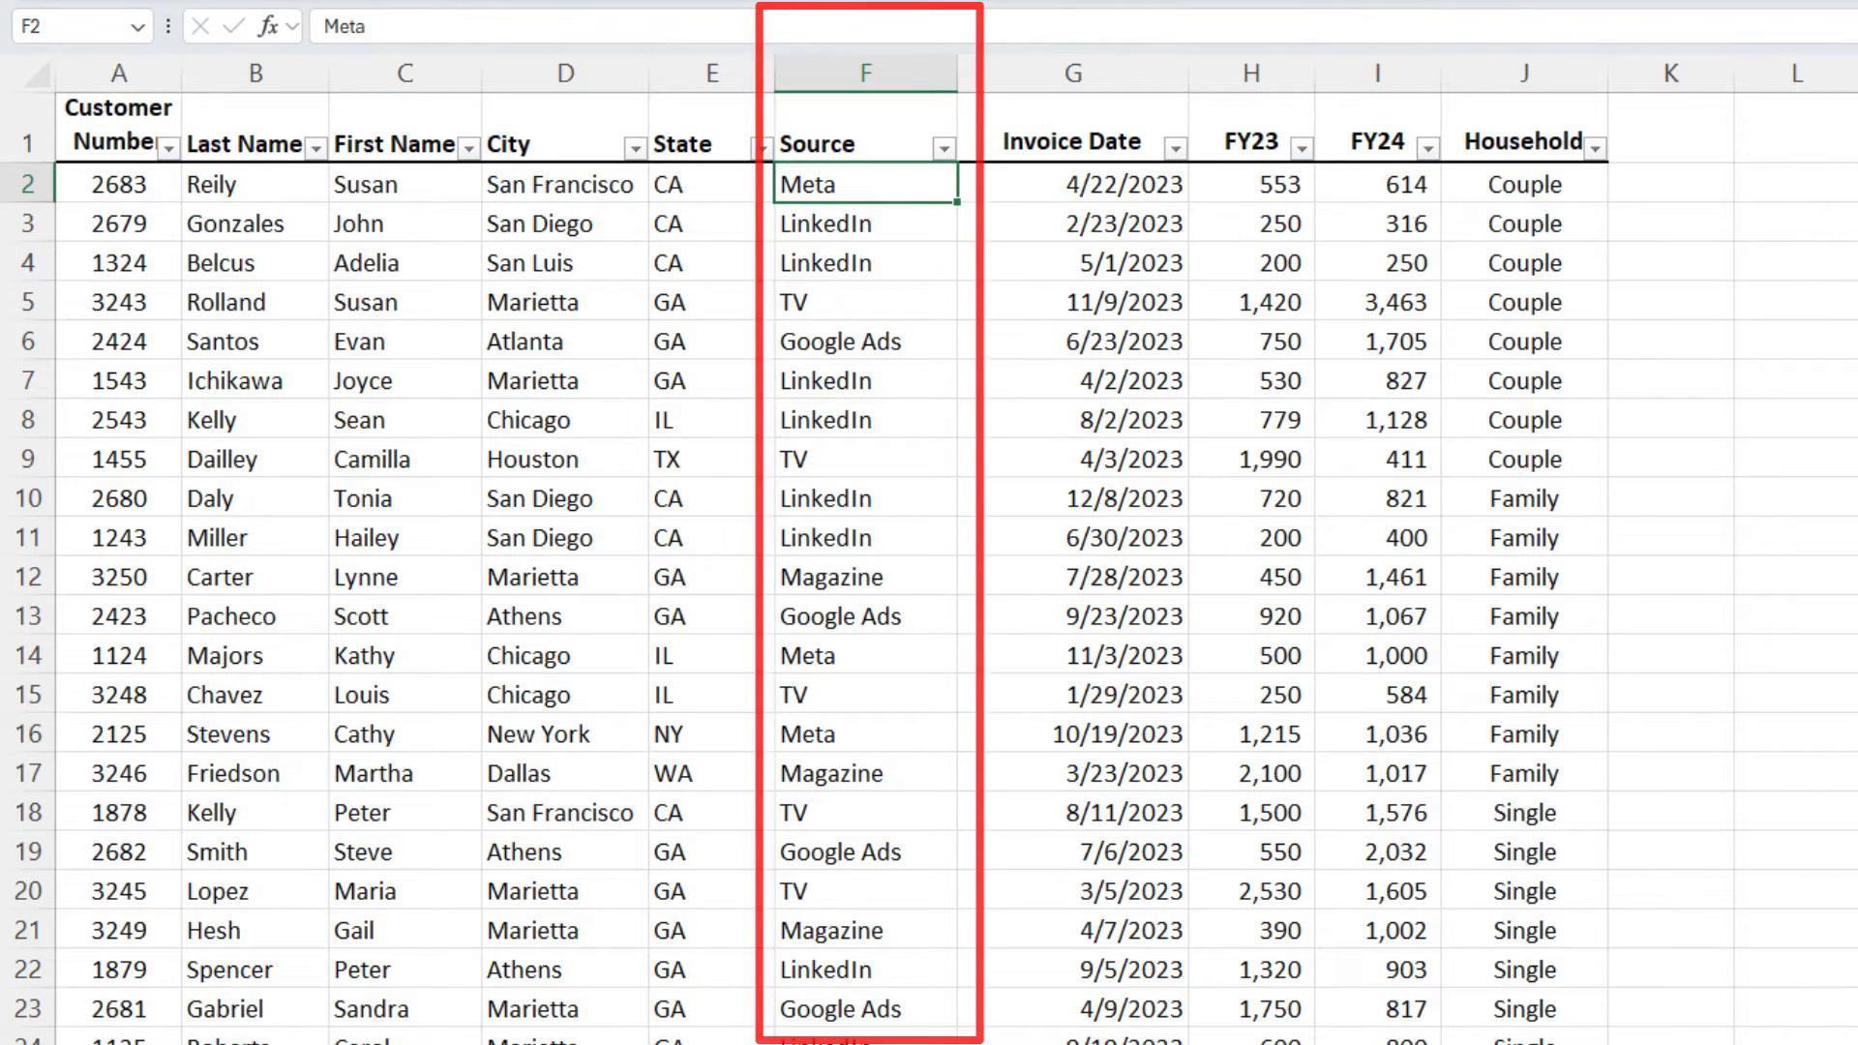
Open the Copilot pane beside the customer table from the Home ribbon.
left_click(1218, 202)
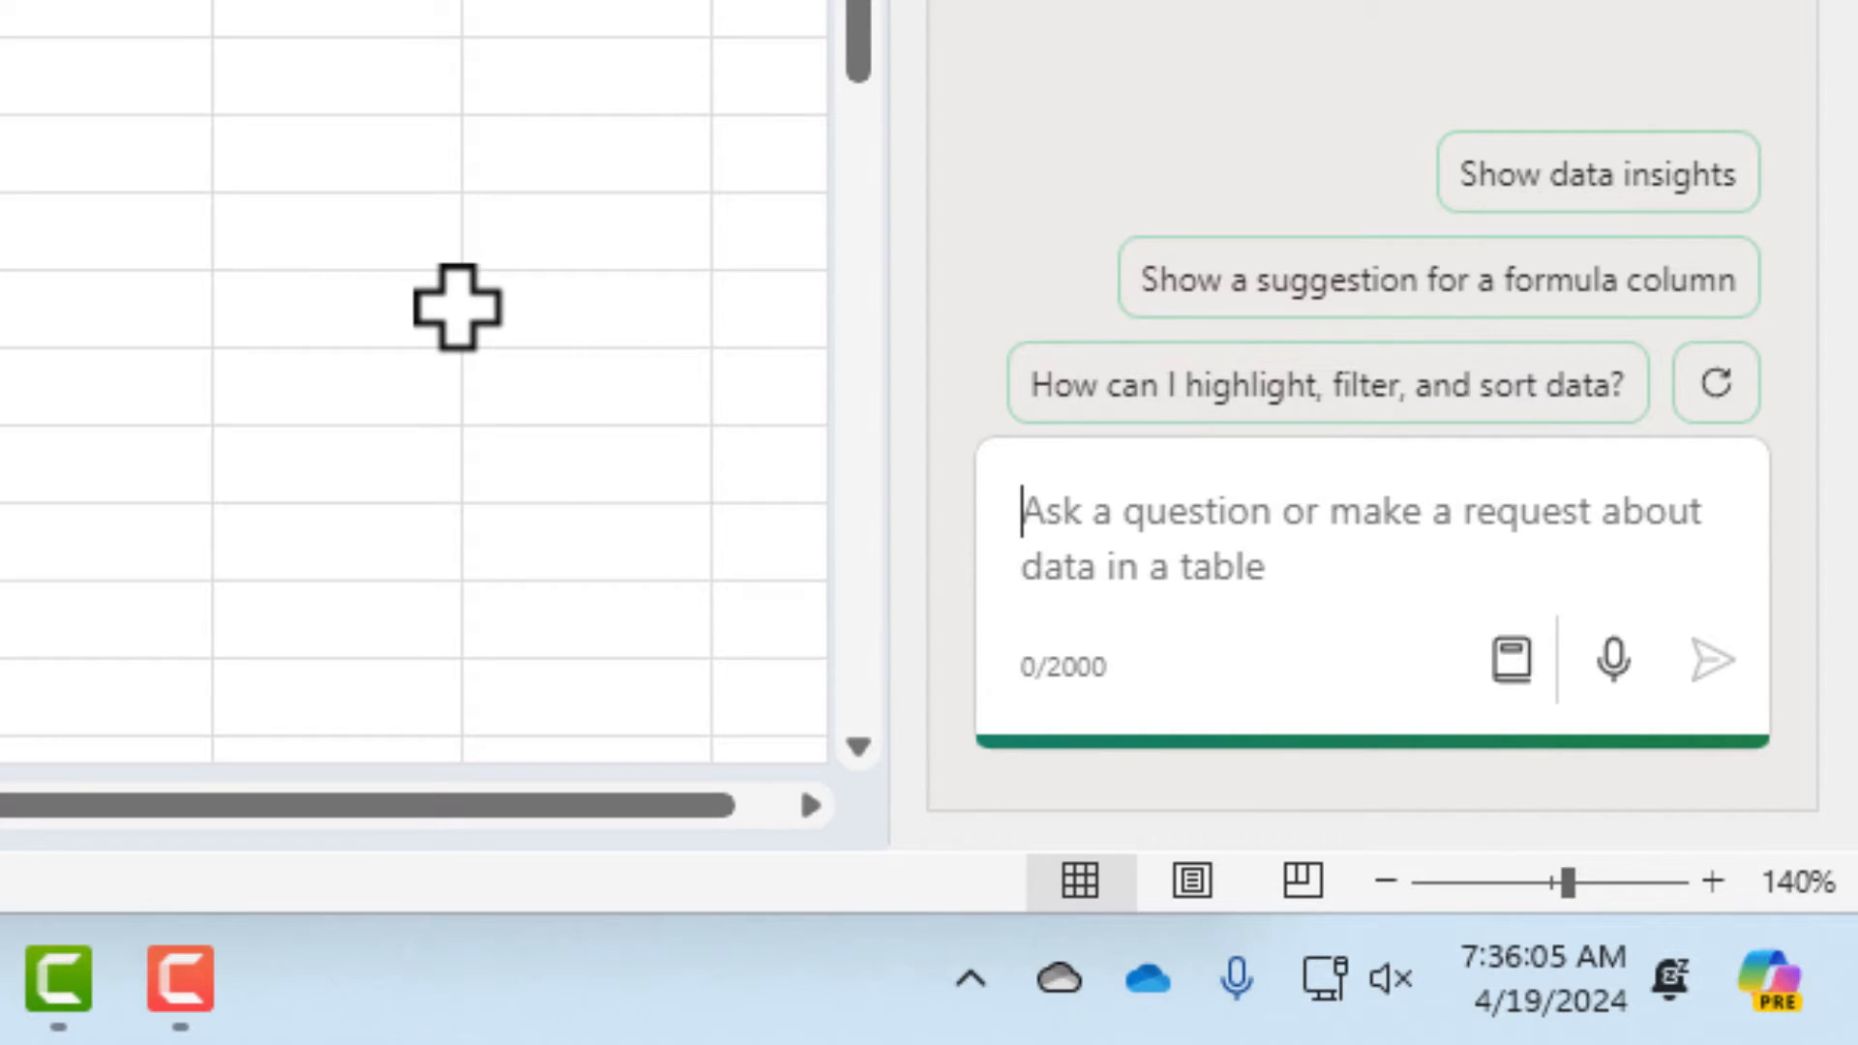
Send Copilot the request: column F backgrounds Meta yellow, LinkedIn green, Magazine orange.
type("For Column F, using background colors, make Meta yellow, LinkedIn green, Magazine orange.")
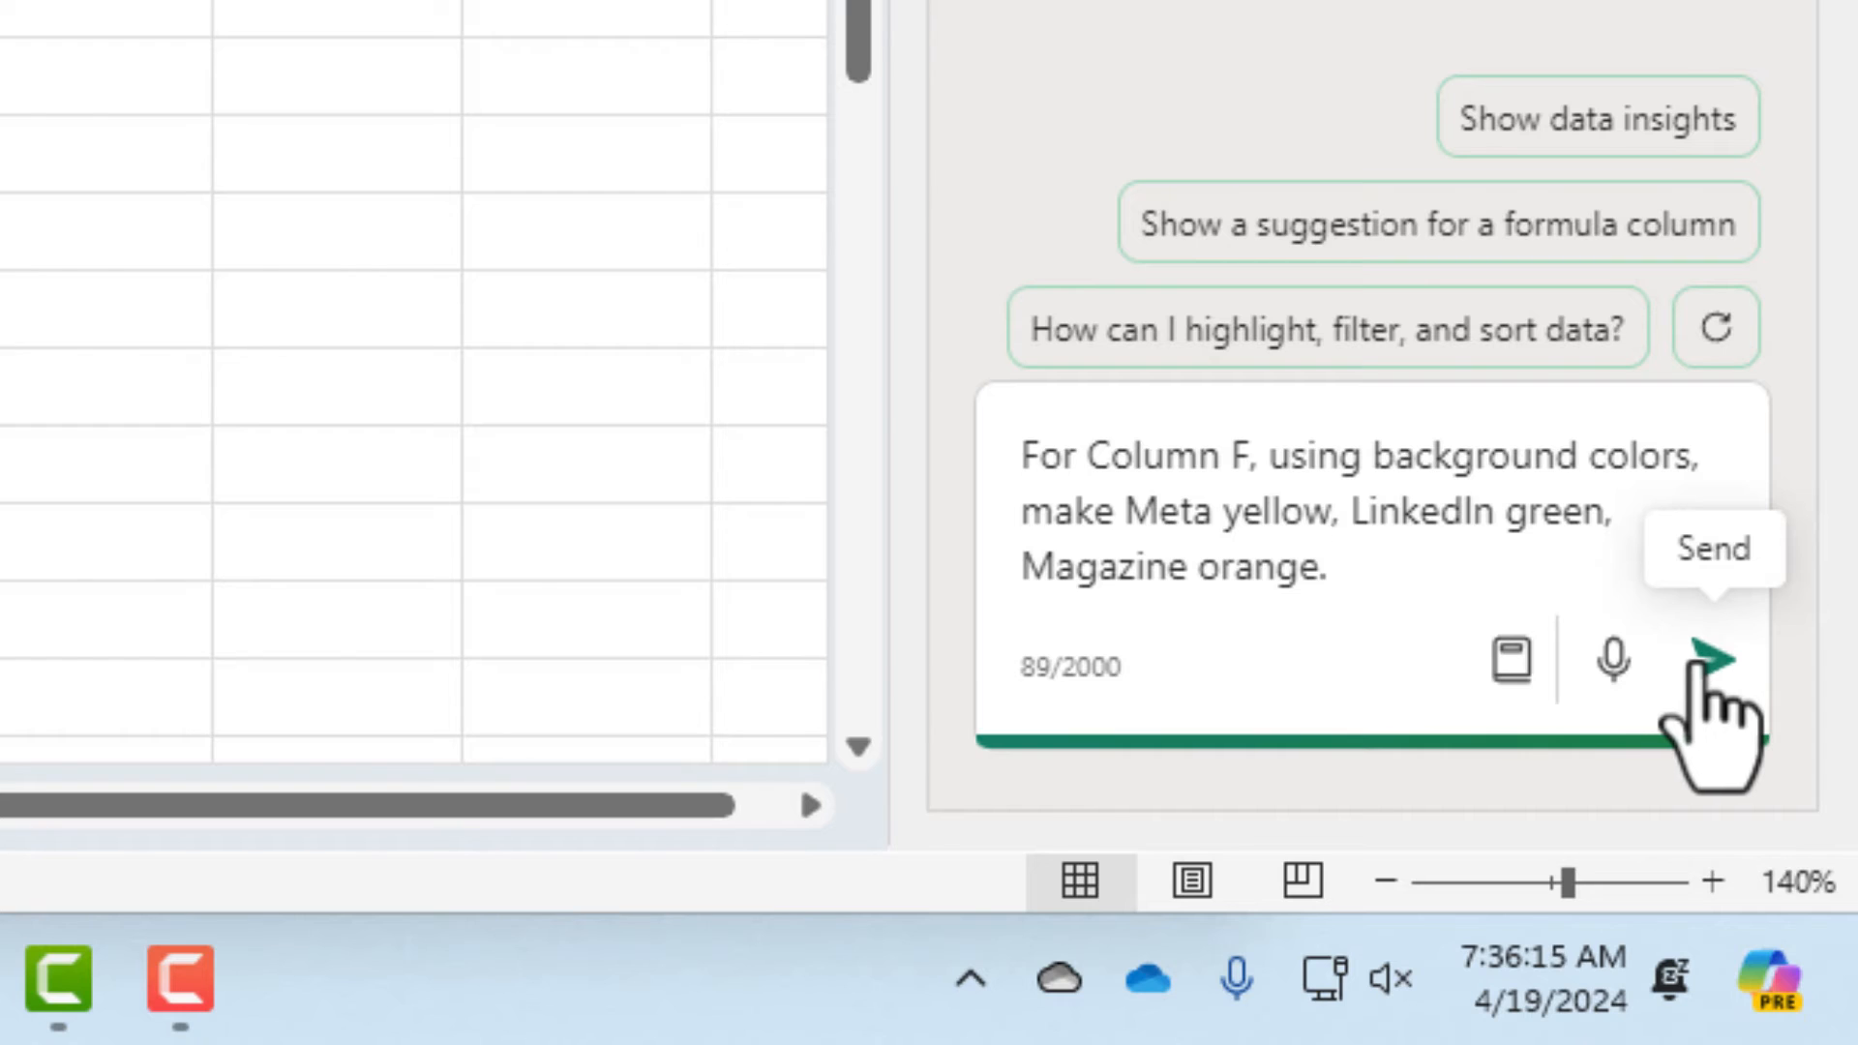
left_click(1713, 658)
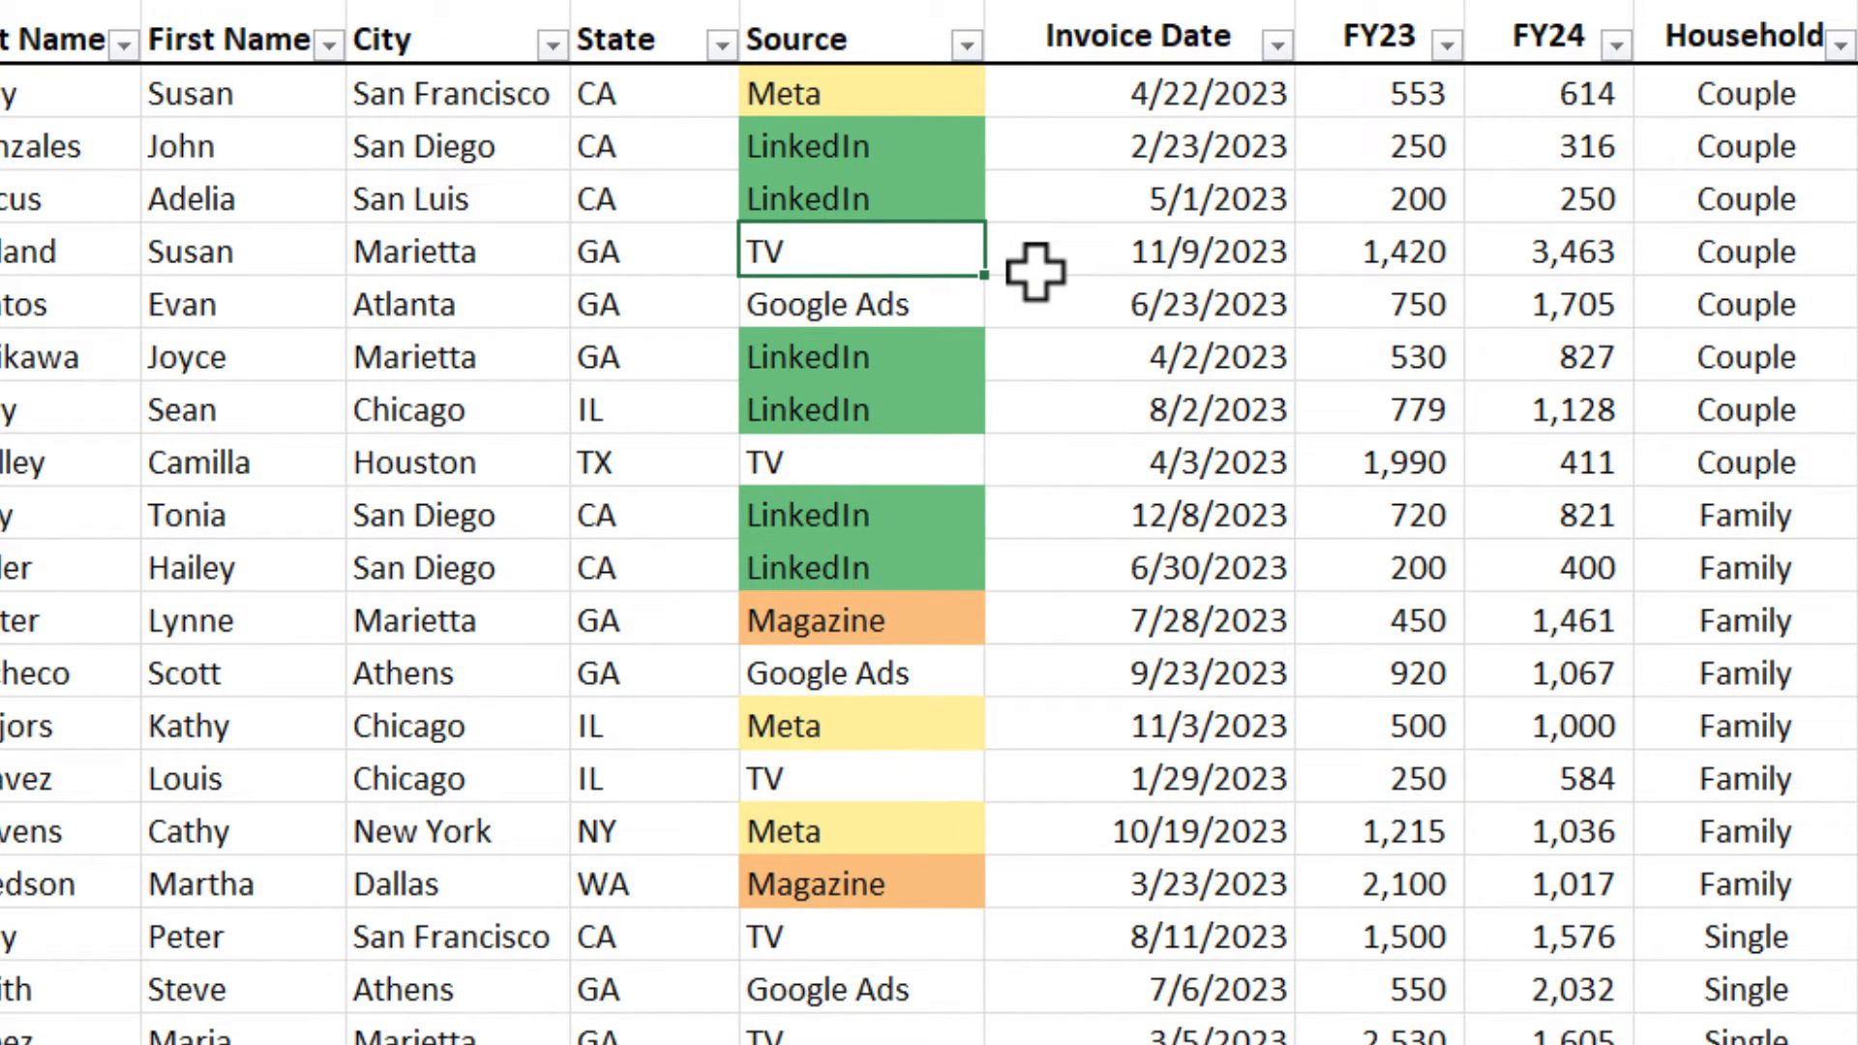
type("LinkedIn")
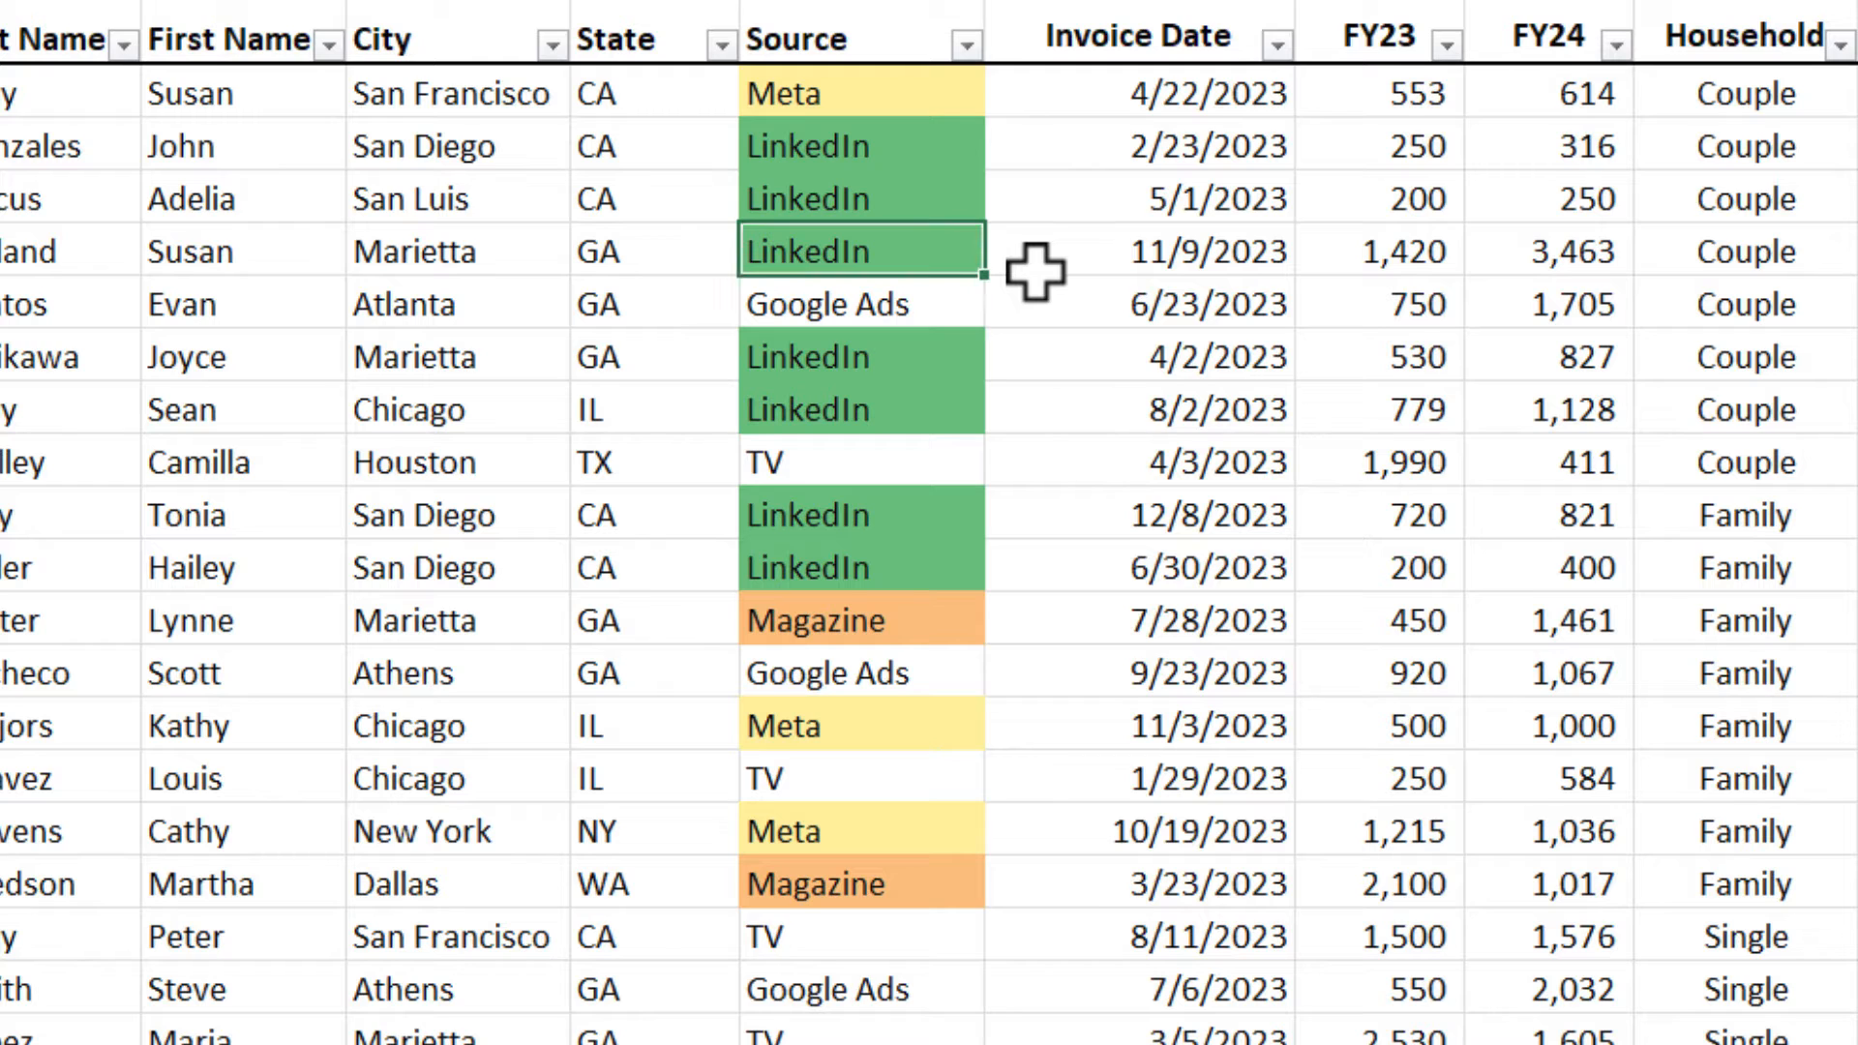
type("TV")
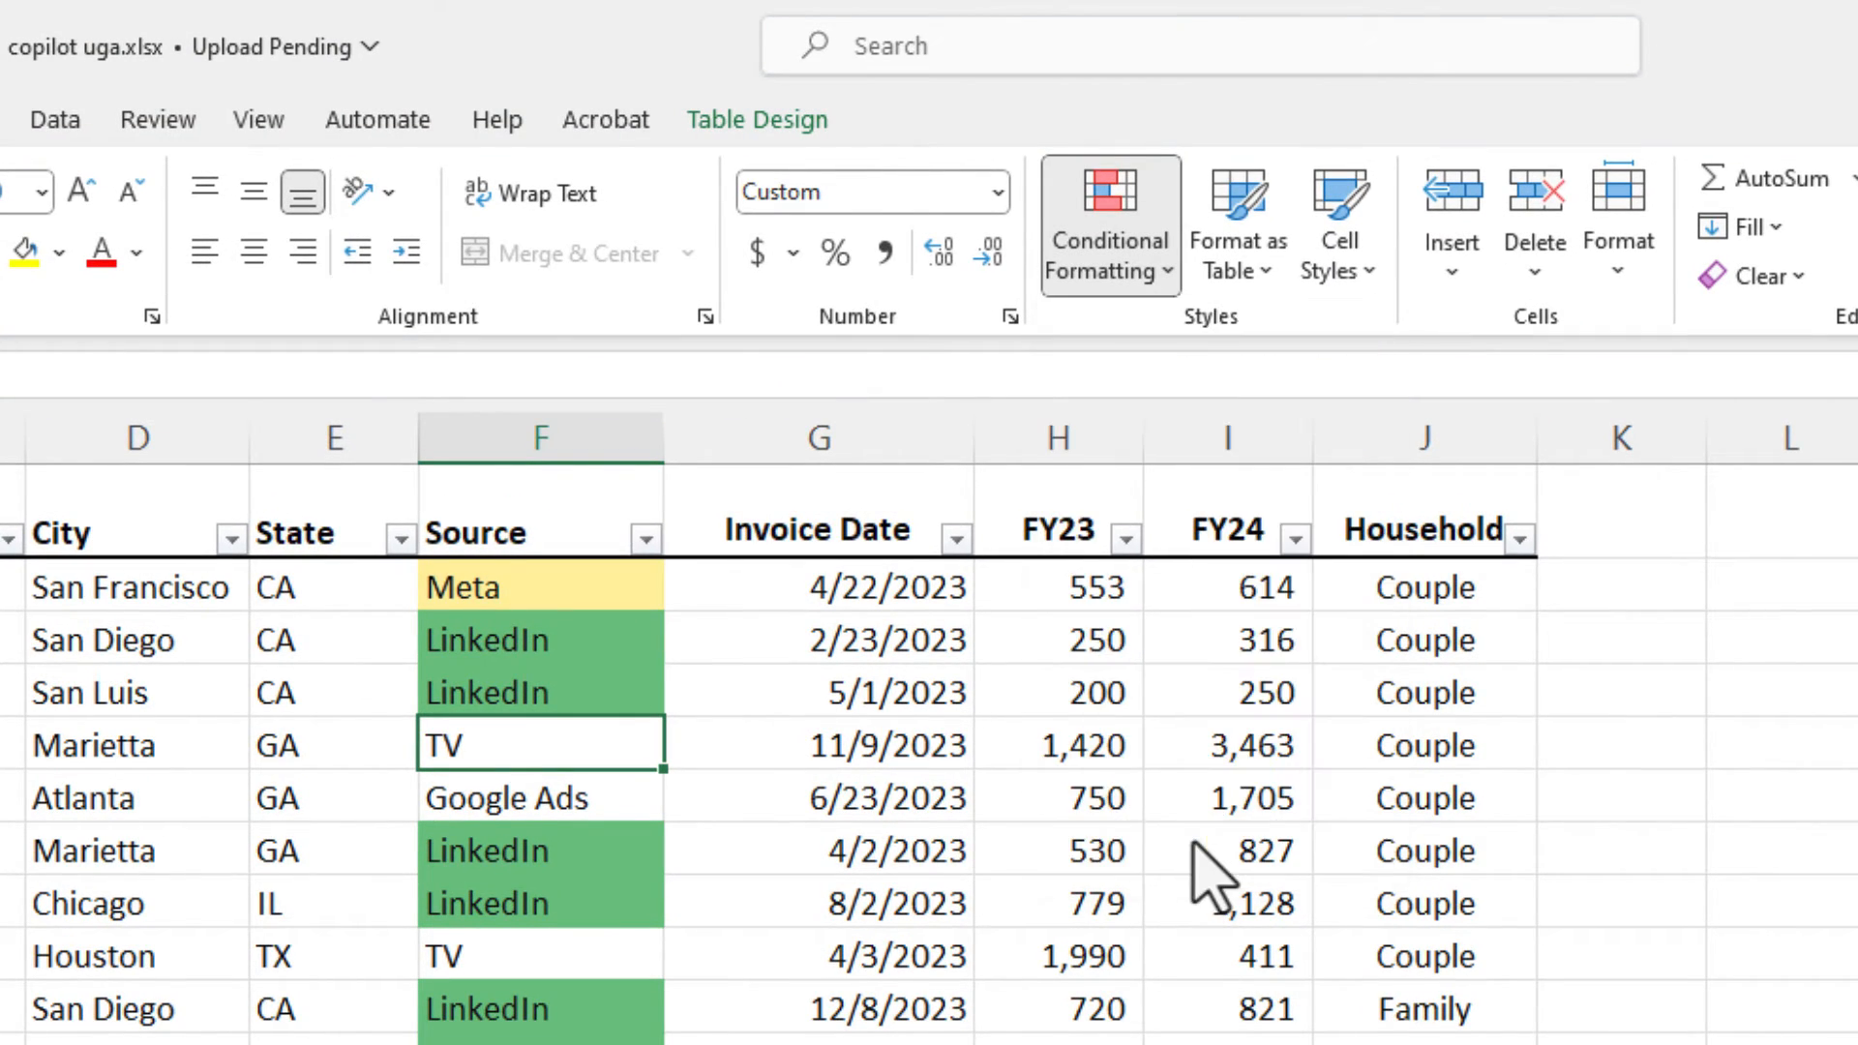
Show the Conditional Formatting Rules Manager listing the yellow, green and orange rules on F2:F36.
left_click(1105, 223)
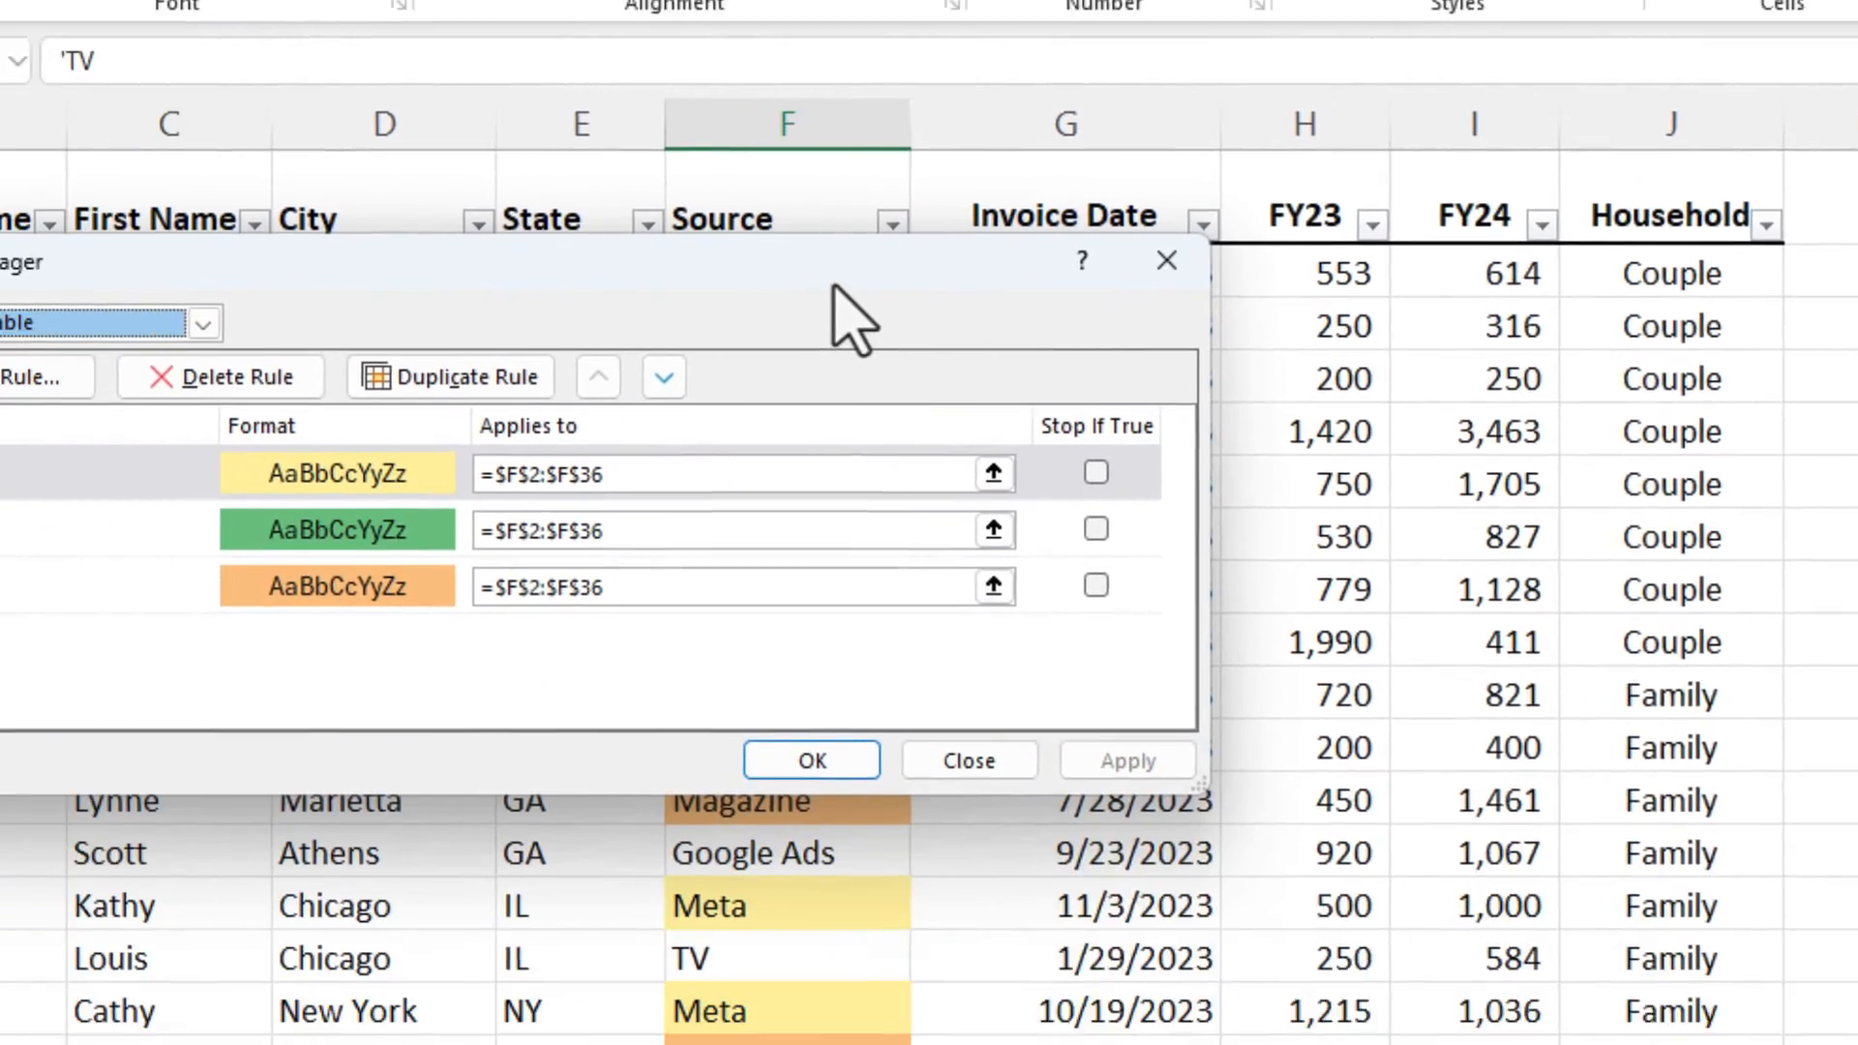